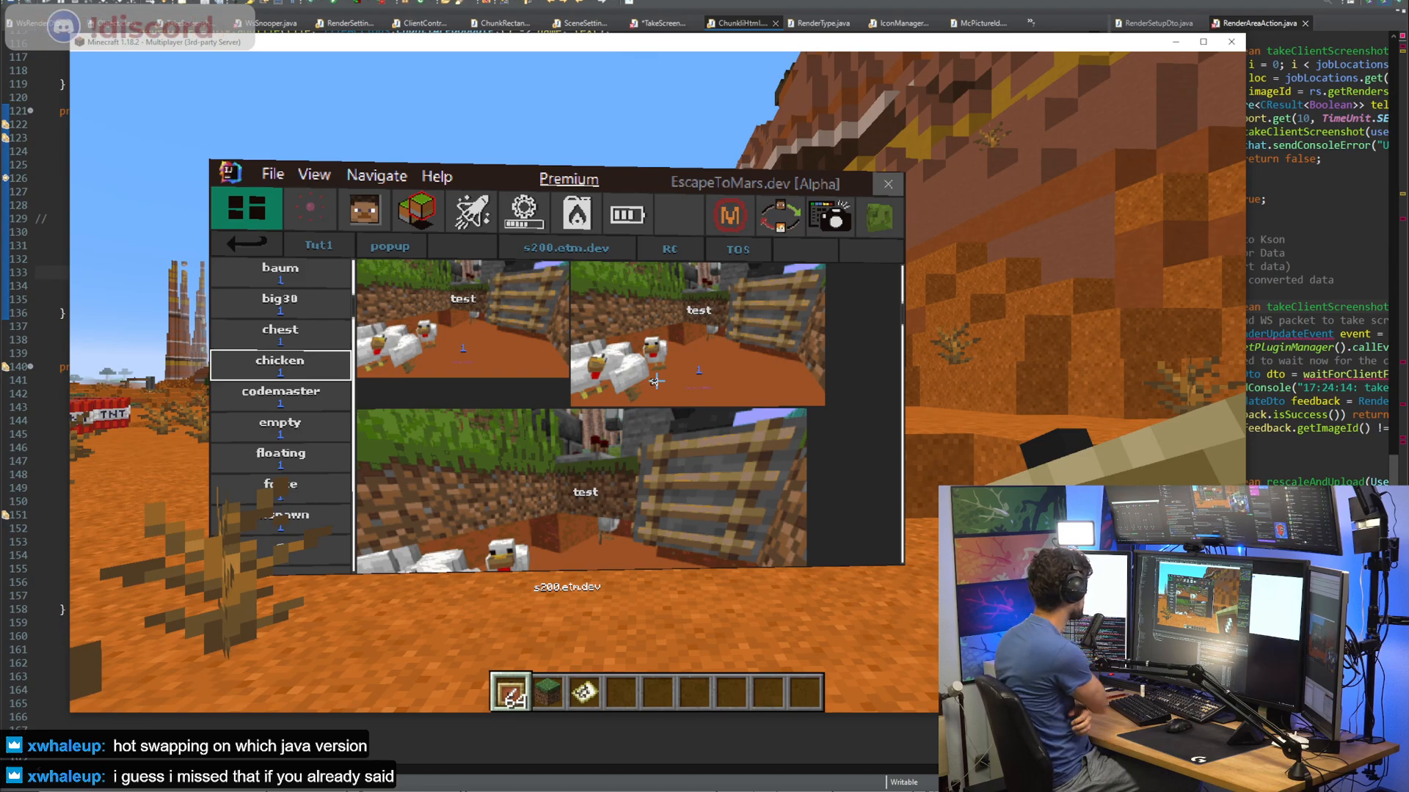
# Step: Check the Java version in Command Prompt, showing the JBR-17.0.1.12-164.8-jcef runtime, and close the prompt
pyautogui.click(886, 184)
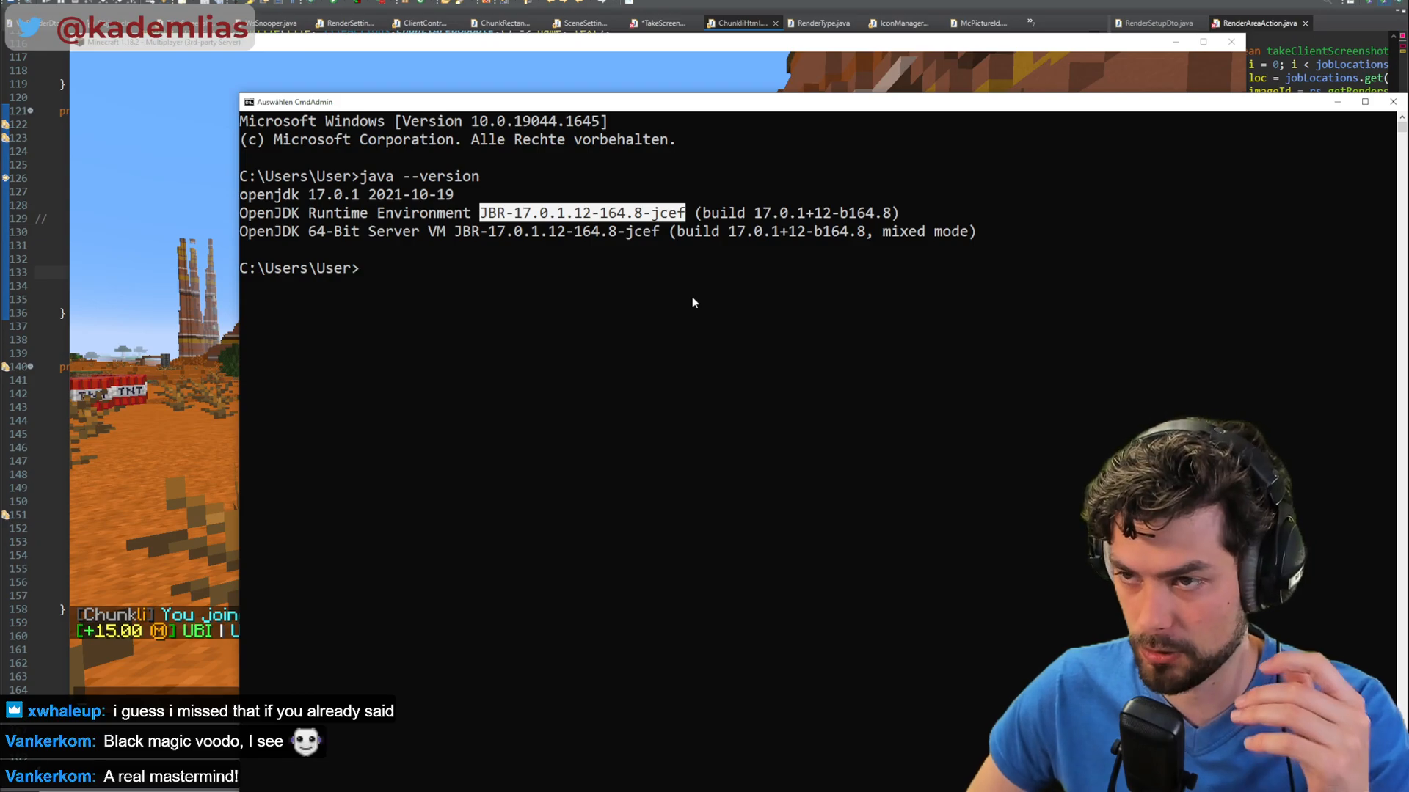
pyautogui.moveTo(501, 249)
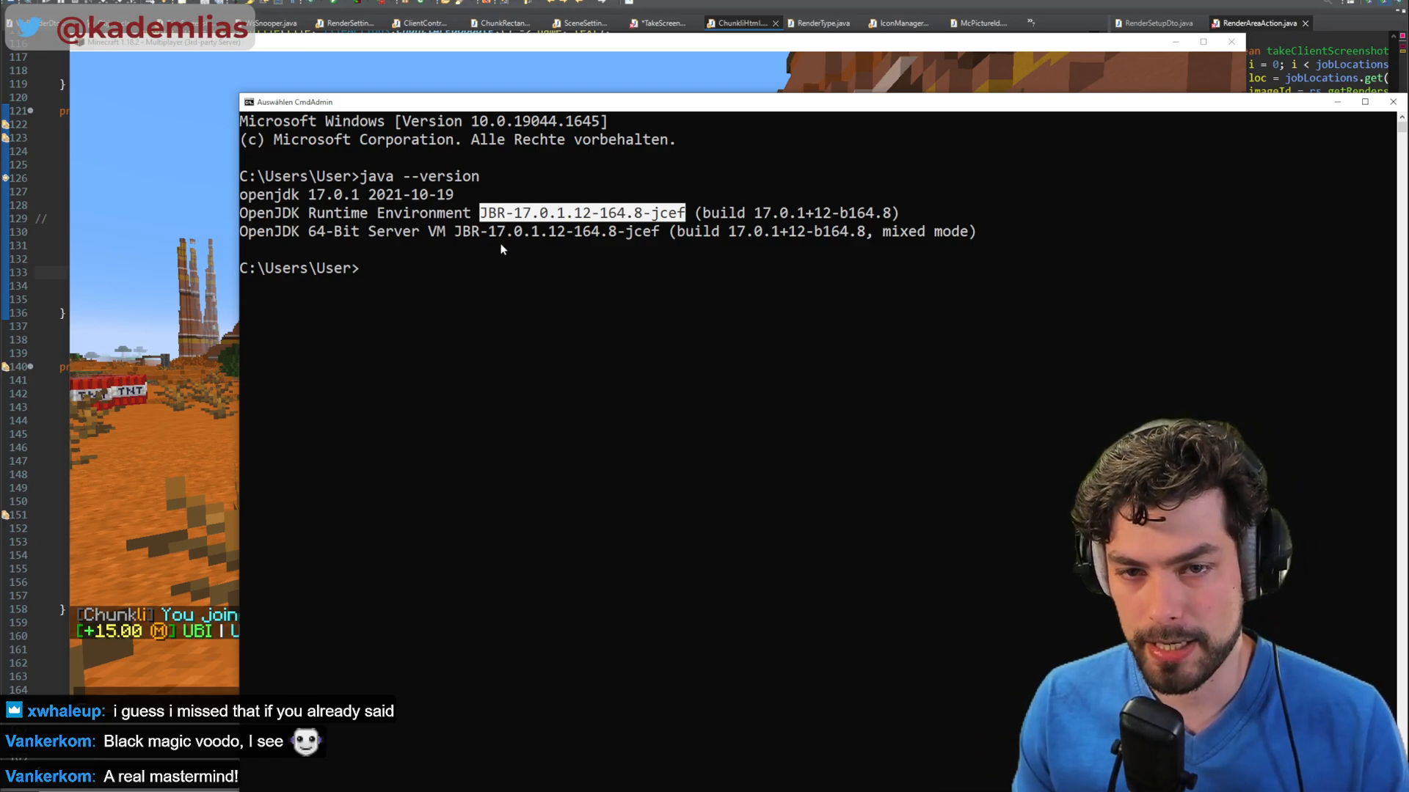
pyautogui.moveTo(1011, 326)
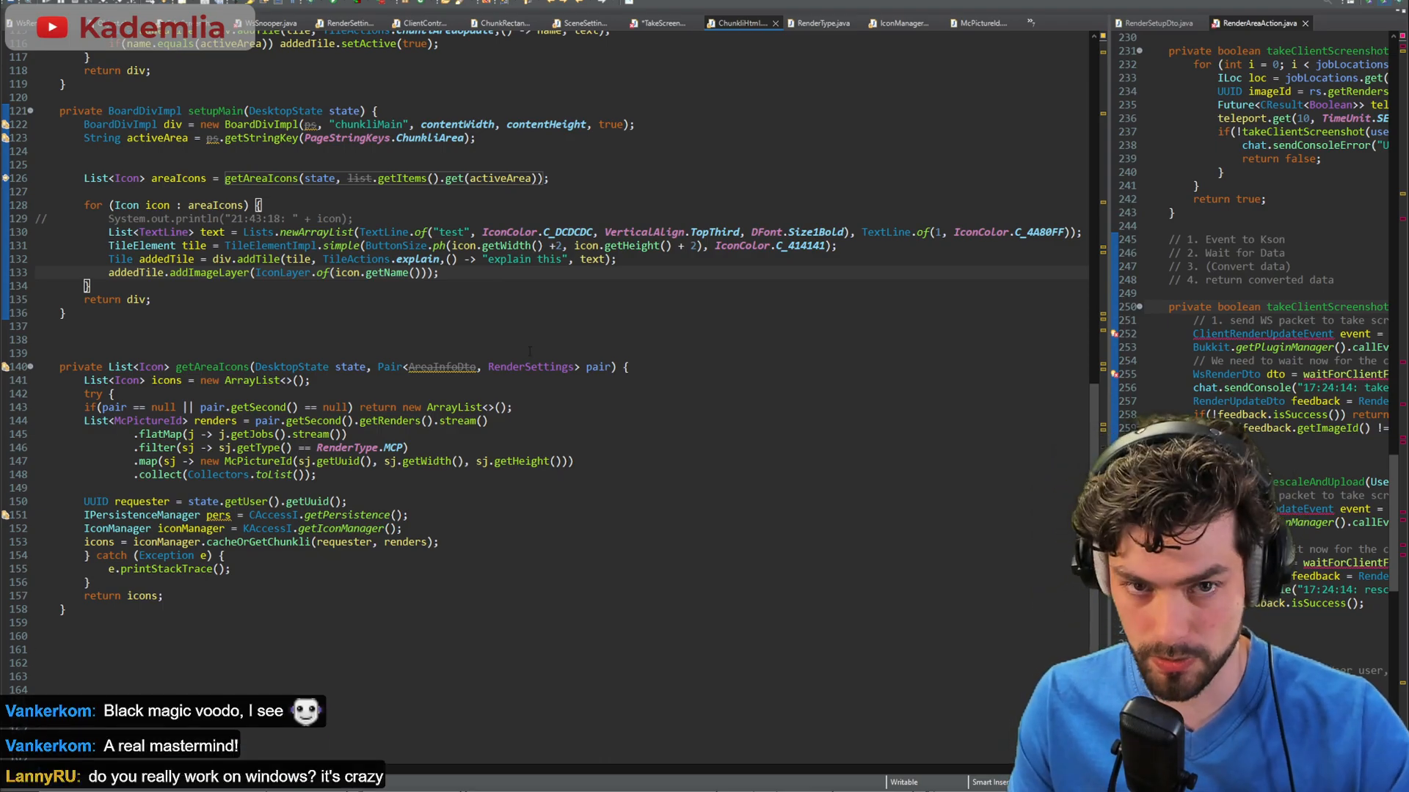
# Step: Switch from the Eclipse editor back to Minecraft with the dashboard's testserver welcome page shown
pyautogui.click(321, 16)
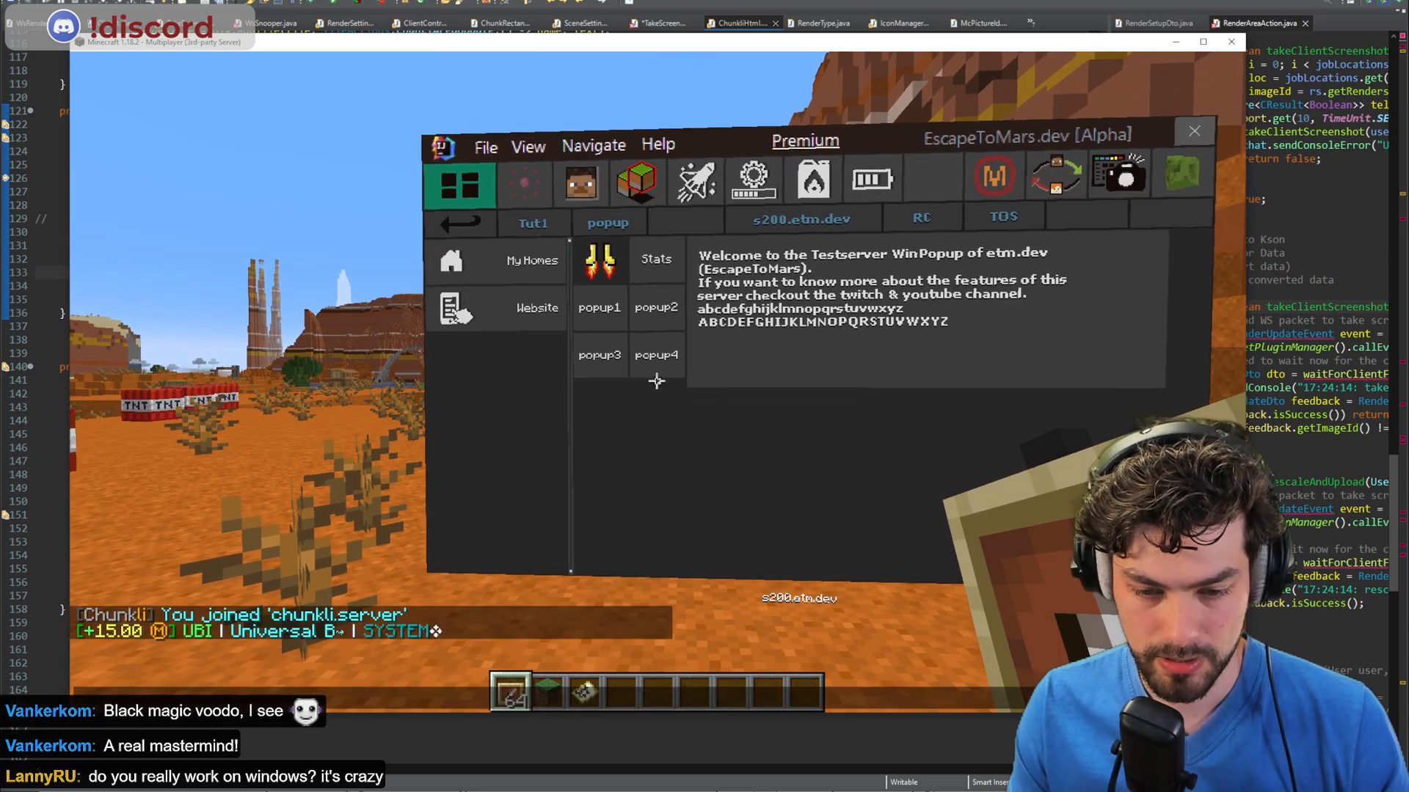
# Step: Locate the Dashboard class via Open Resource with 'dasb' and go to its setupNav method
pyautogui.write('dasb')
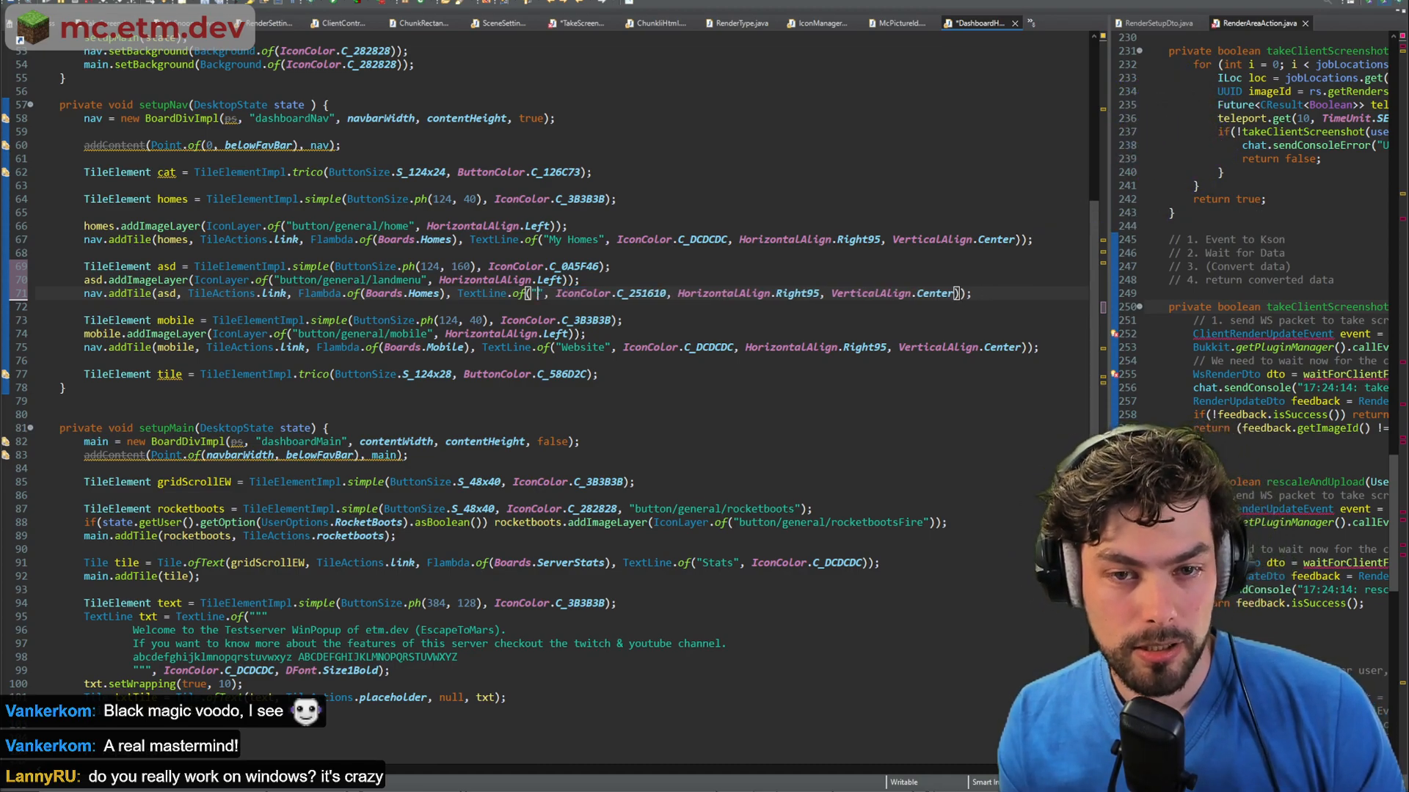
# Step: Set the second navigation tile's TextLine.of label to 'MASTERMIND' and save so it hot-swaps
pyautogui.write('MASTERMIND')
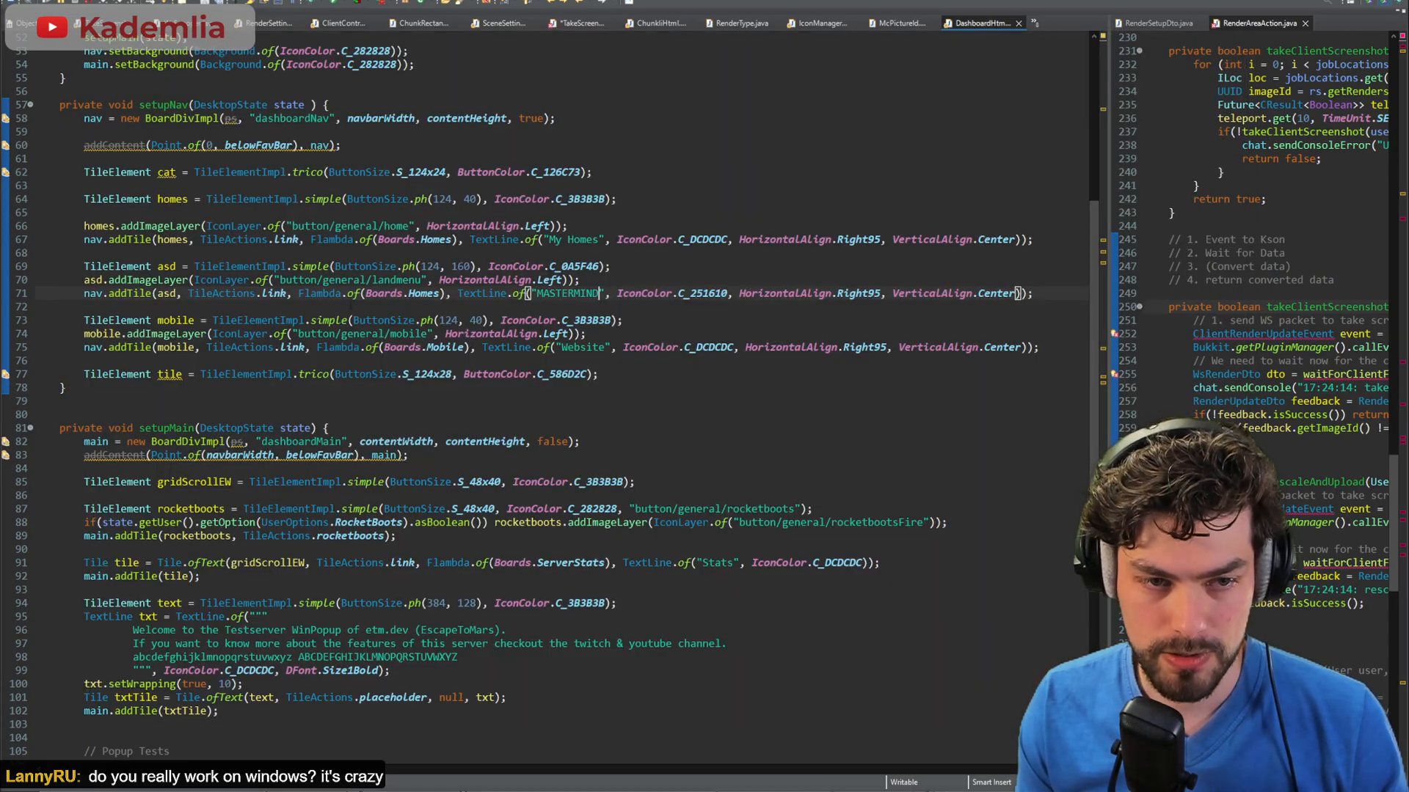
pyautogui.press('ctrl+/')
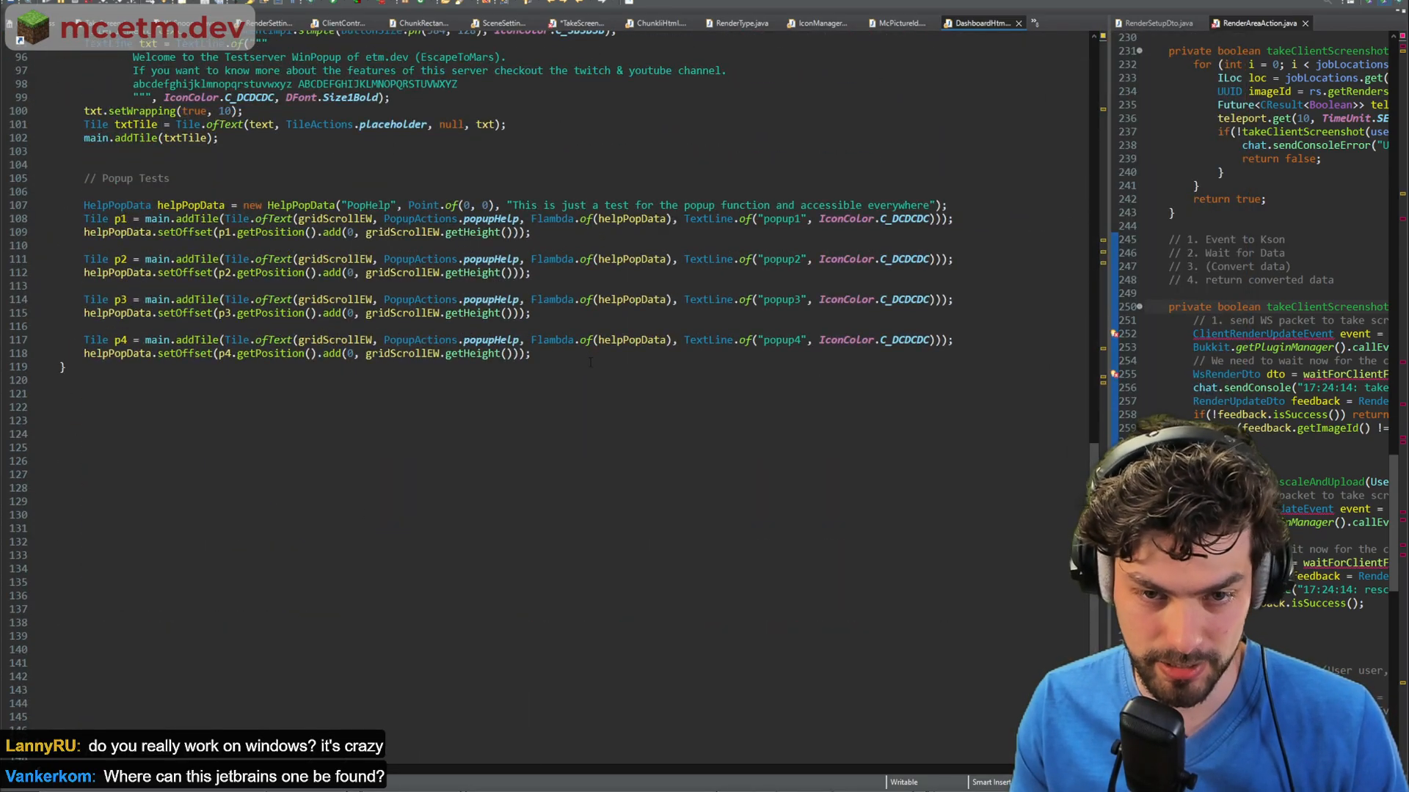
# Step: Comment out the main-panel tile code on lines 84–101, then search Google for 'jbr github'
pyautogui.press('ctrl+/')
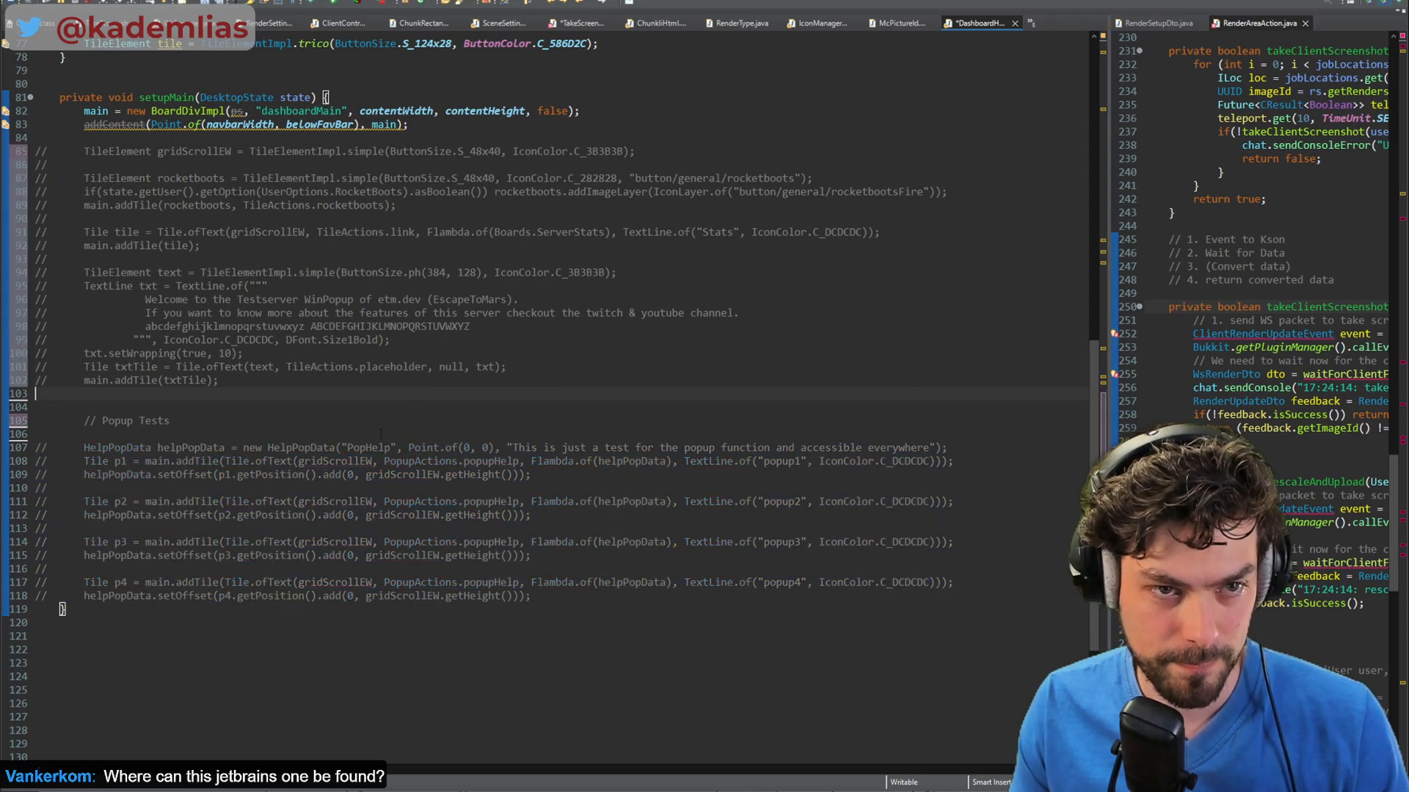
pyautogui.click(979, 22)
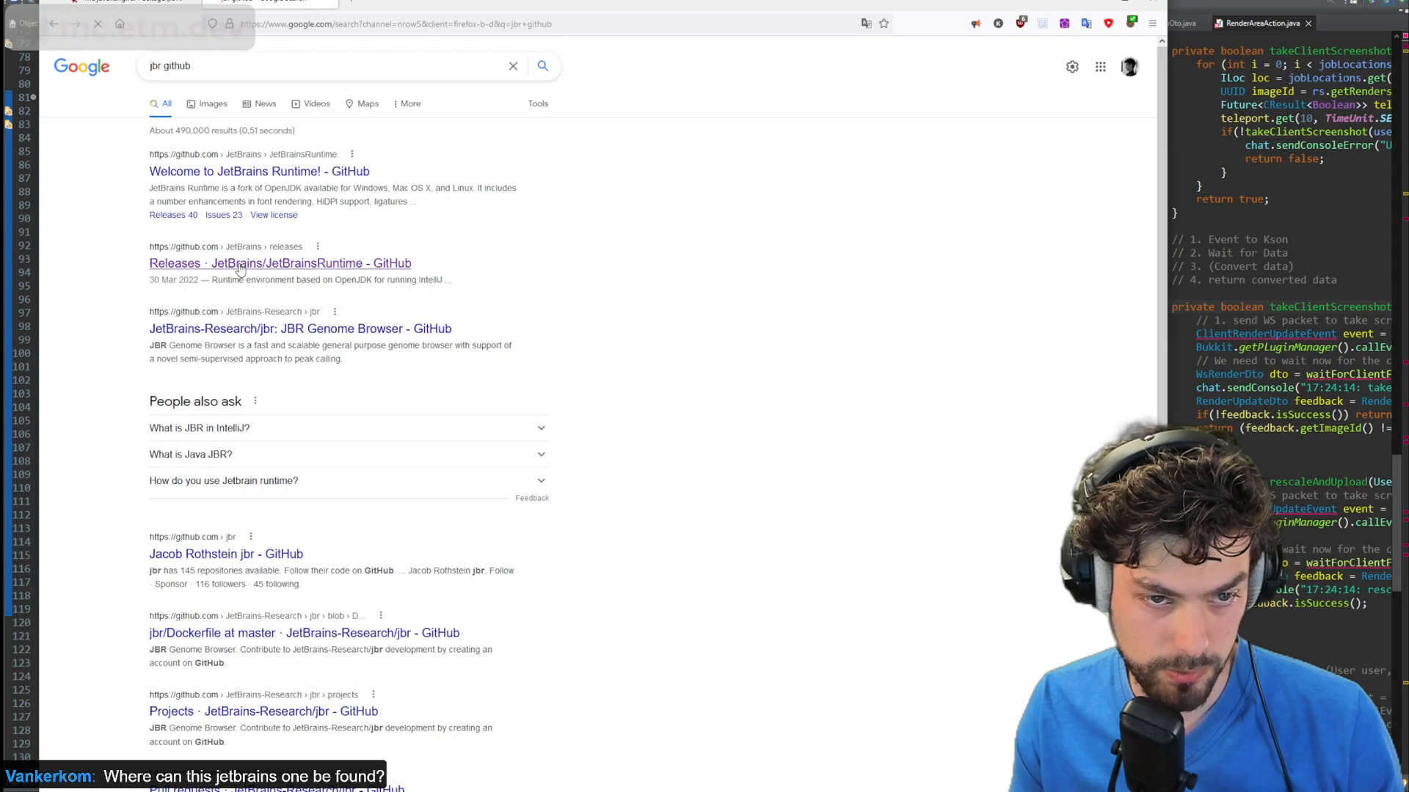
# Step: Browse the JetBrainsRuntime releases page, highlighting 'DCEVM' to spot its builds among the JBR 17.0.2 binaries
pyautogui.click(279, 263)
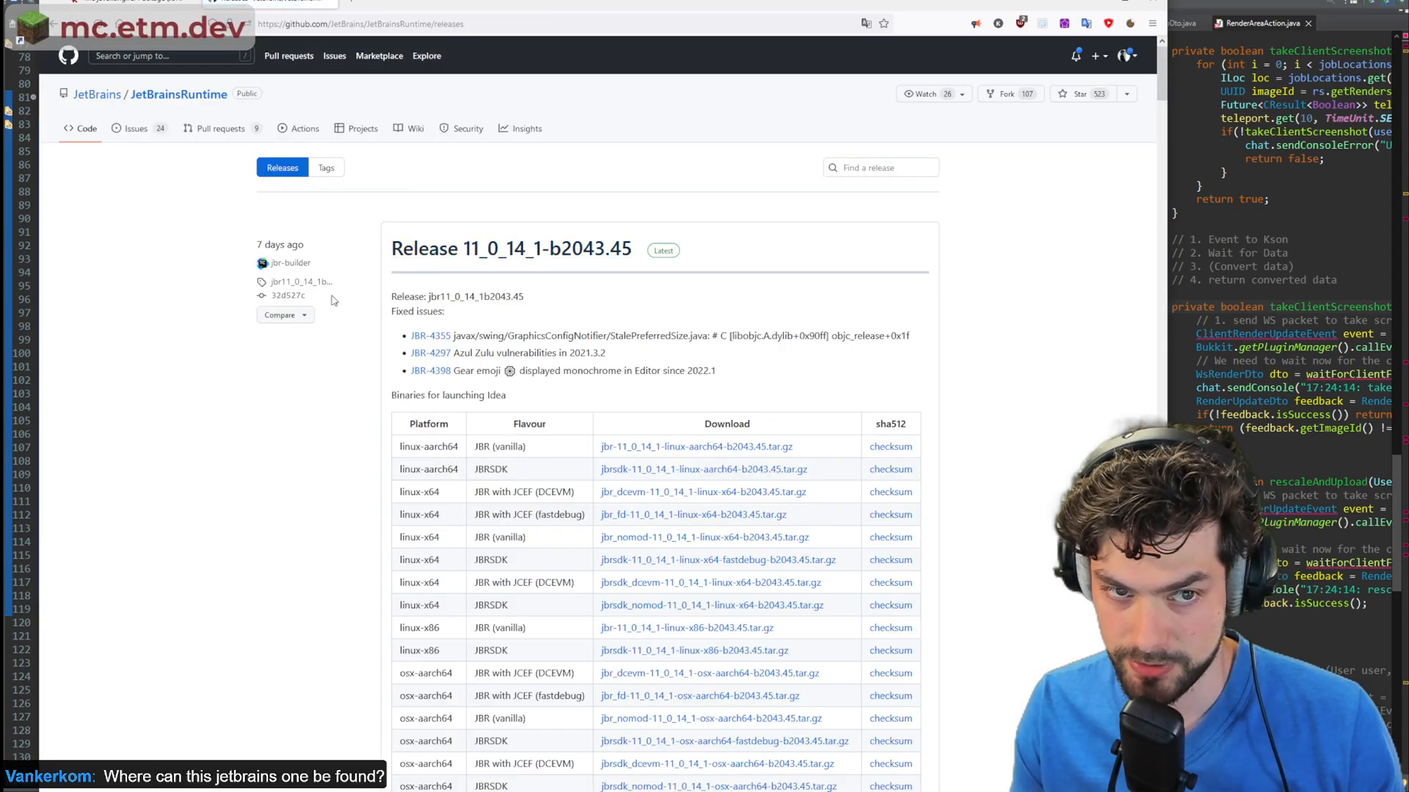
pyautogui.moveTo(511, 250)
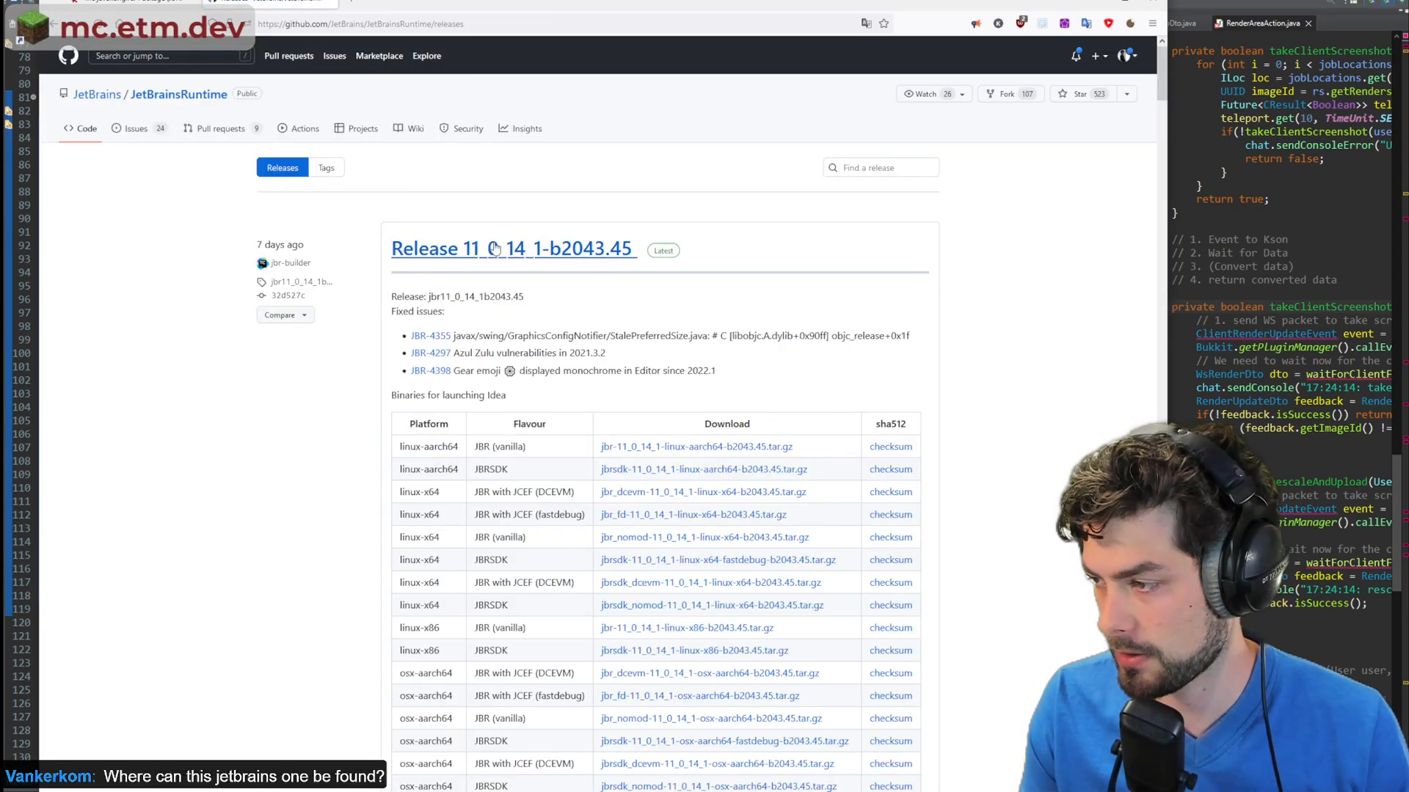
pyautogui.moveTo(482, 267)
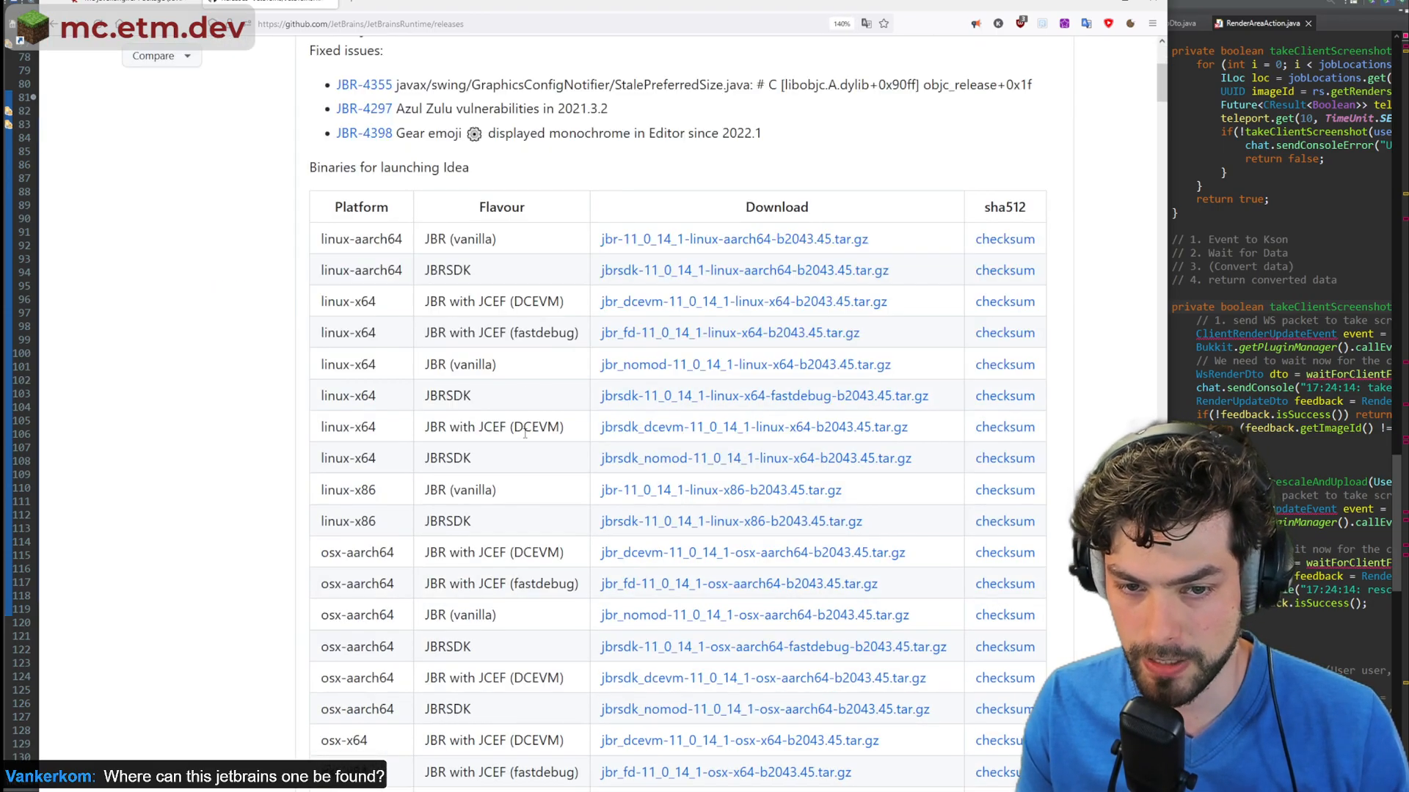
pyautogui.doubleClick(537, 427)
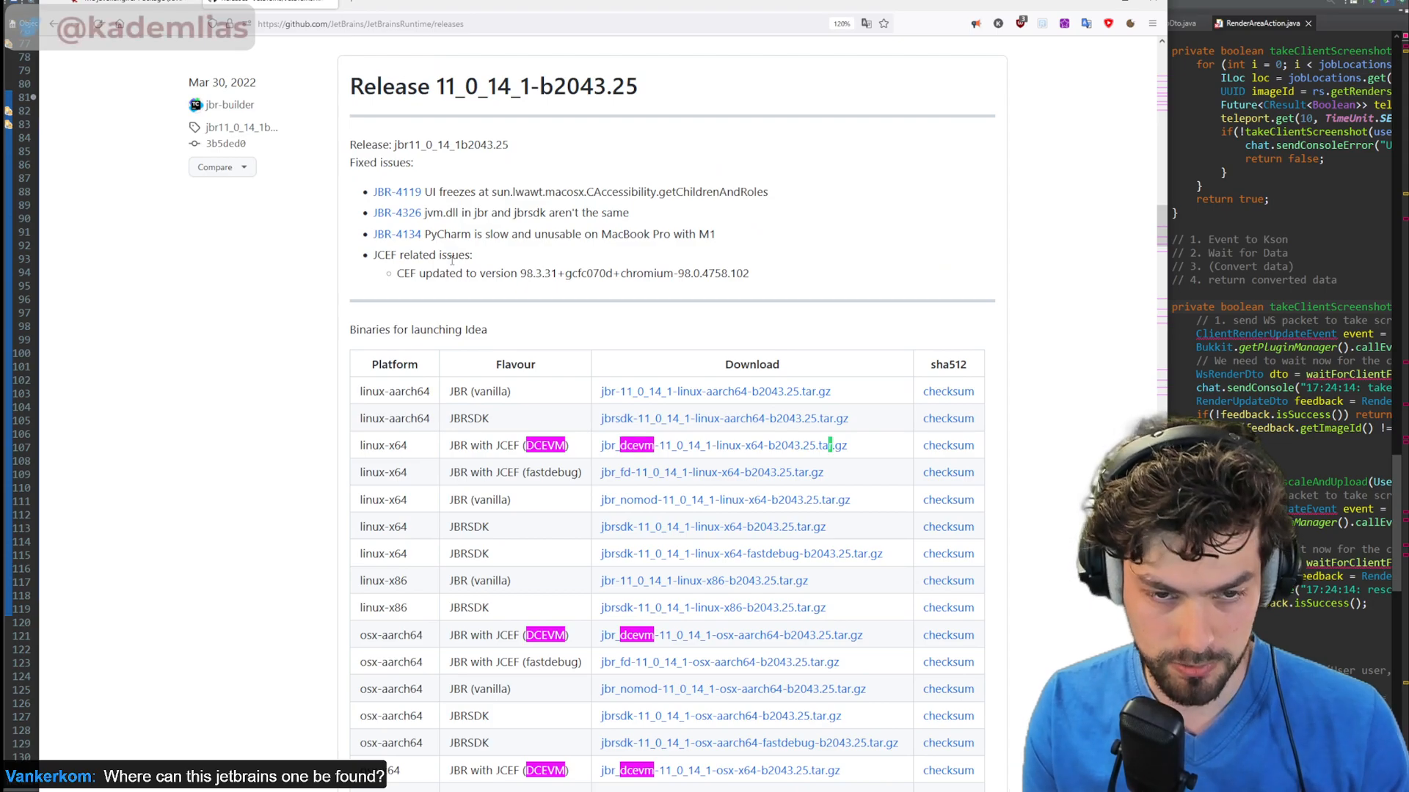
pyautogui.scroll(-3)
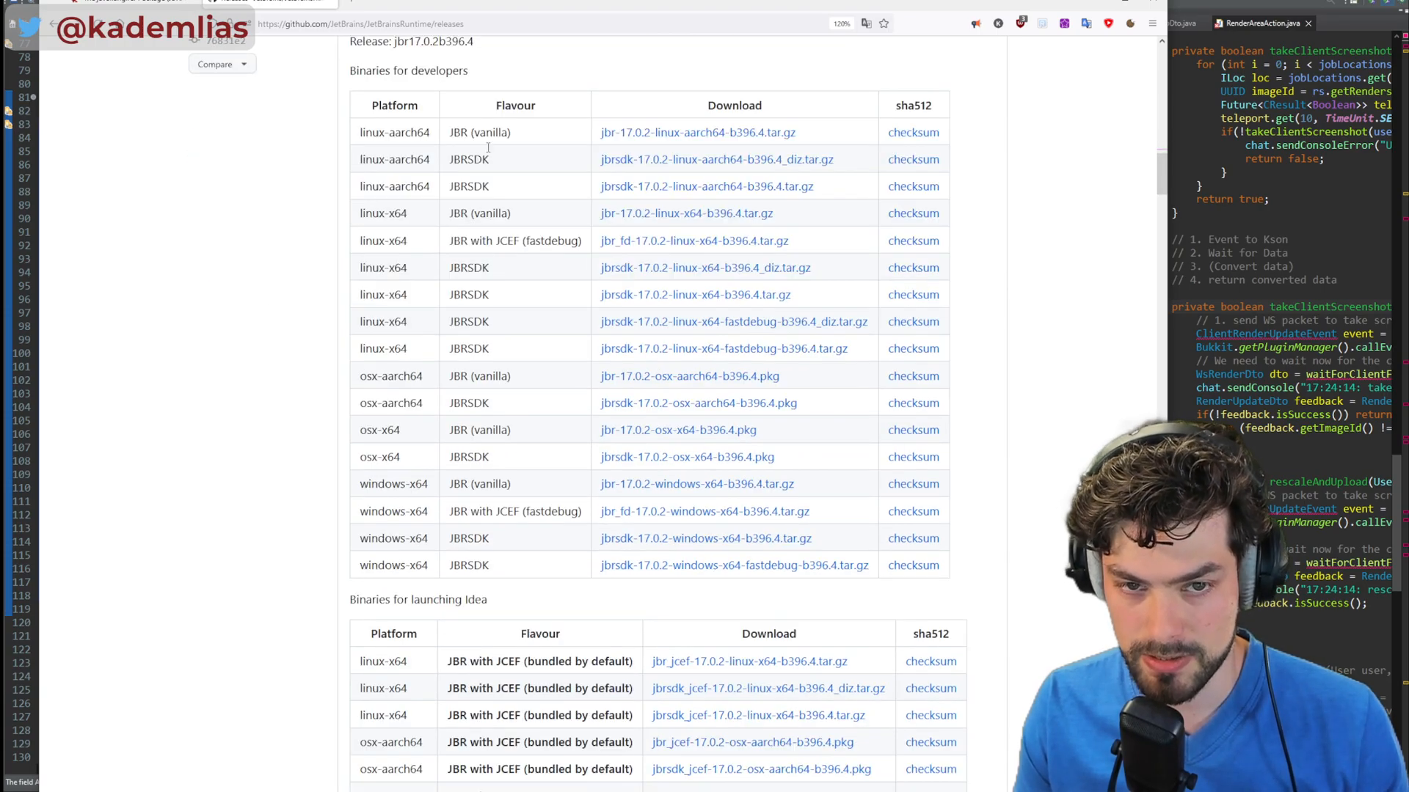
pyautogui.moveTo(539, 282)
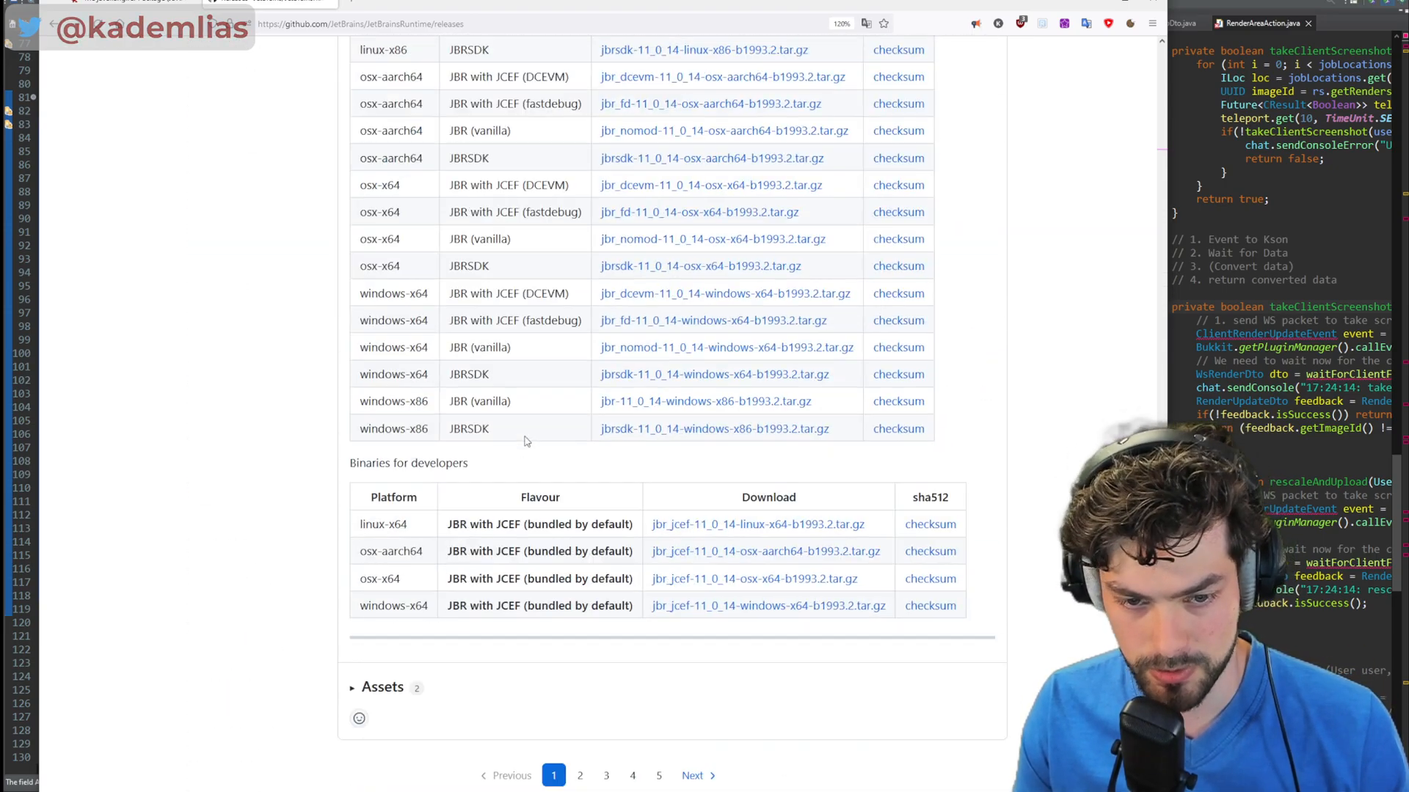
# Step: Go to page 2 of the releases and scroll down to Release 17_0_1-b164.8
pyautogui.click(579, 774)
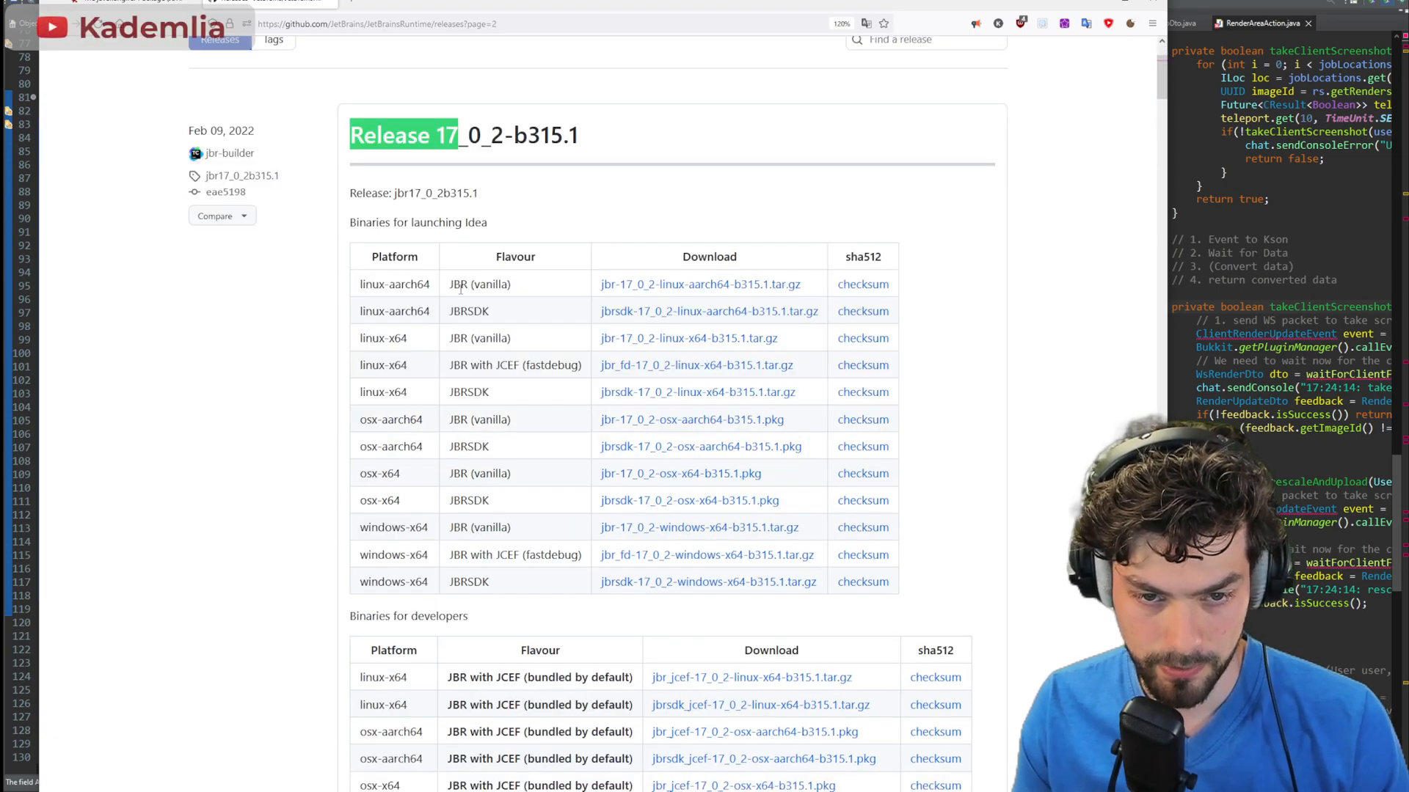
pyautogui.scroll(-3)
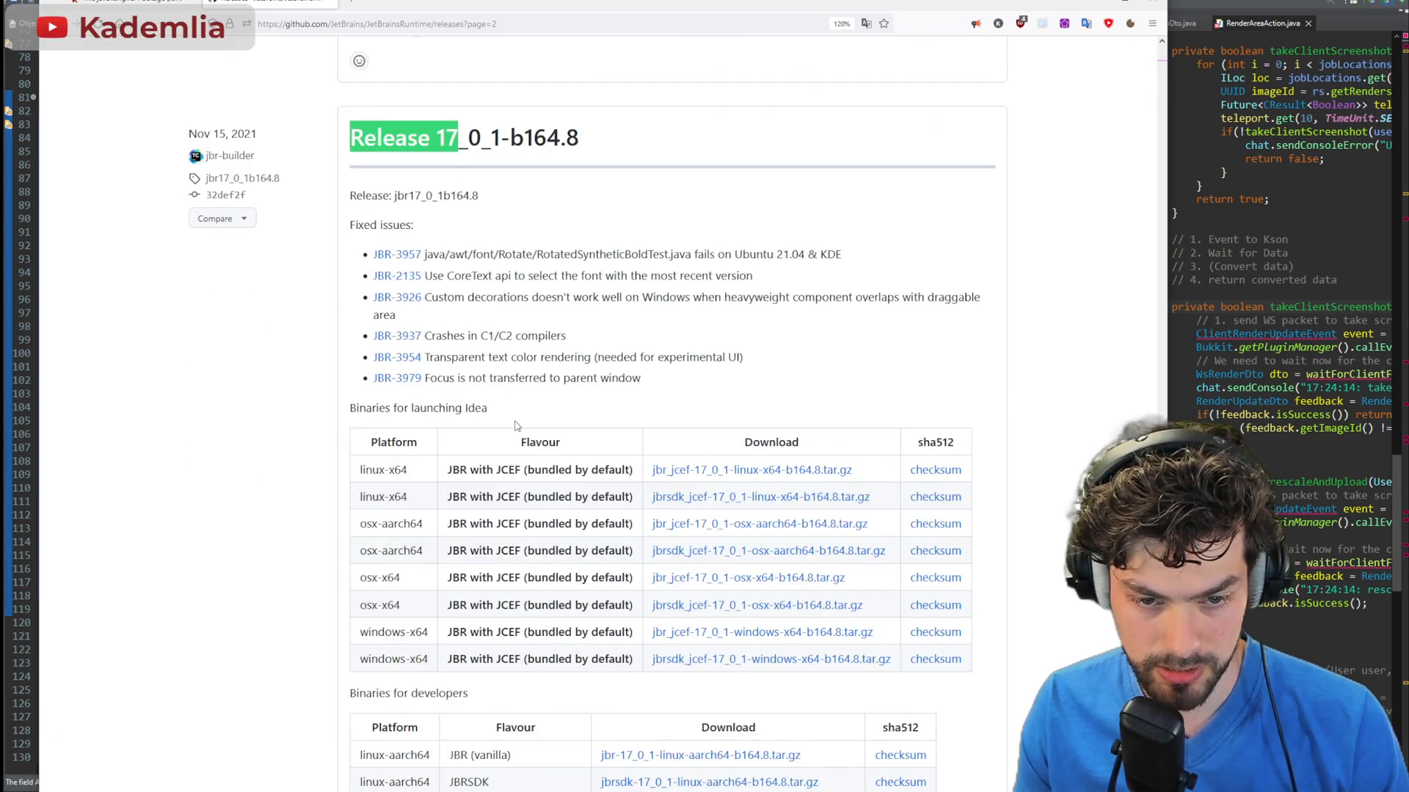
pyautogui.scroll(-3)
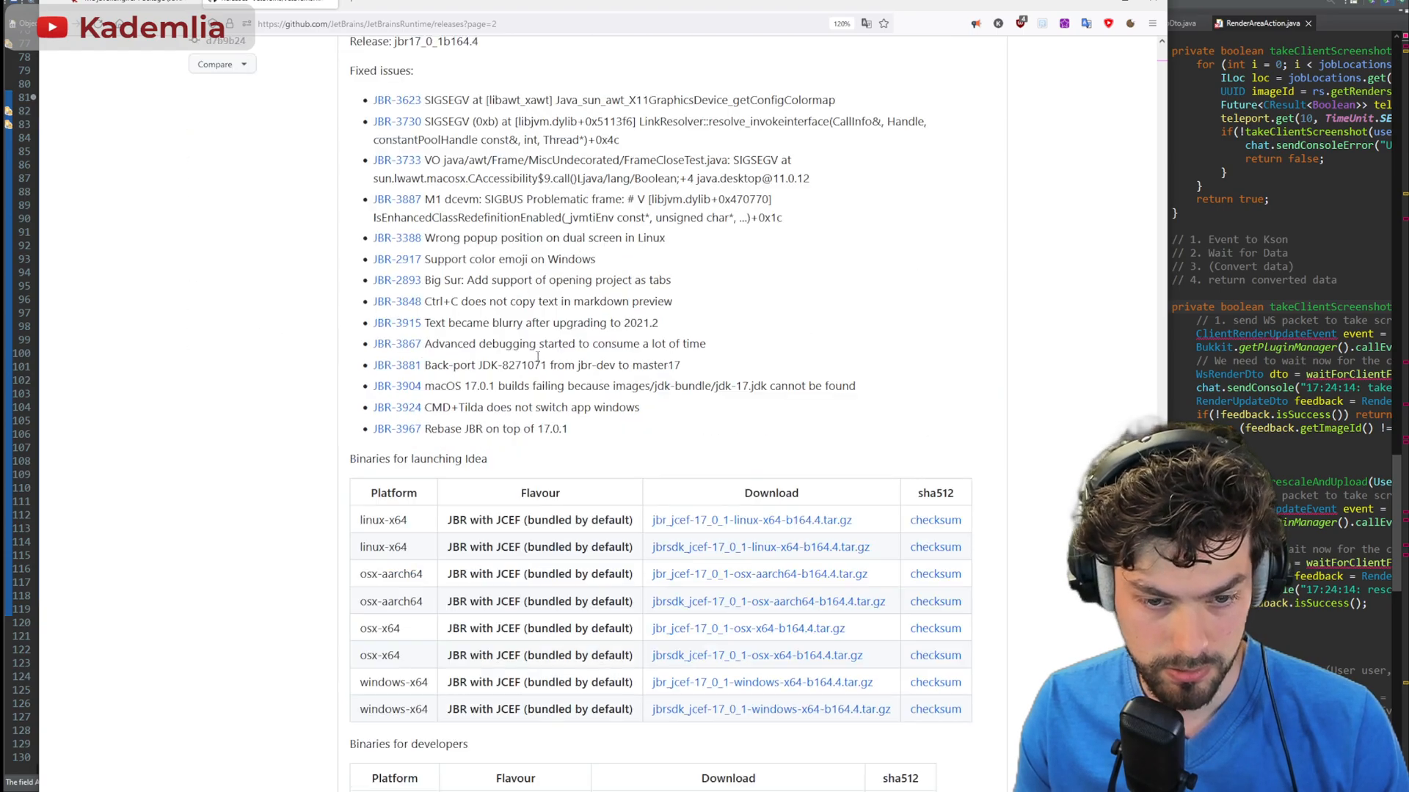
pyautogui.scroll(-3)
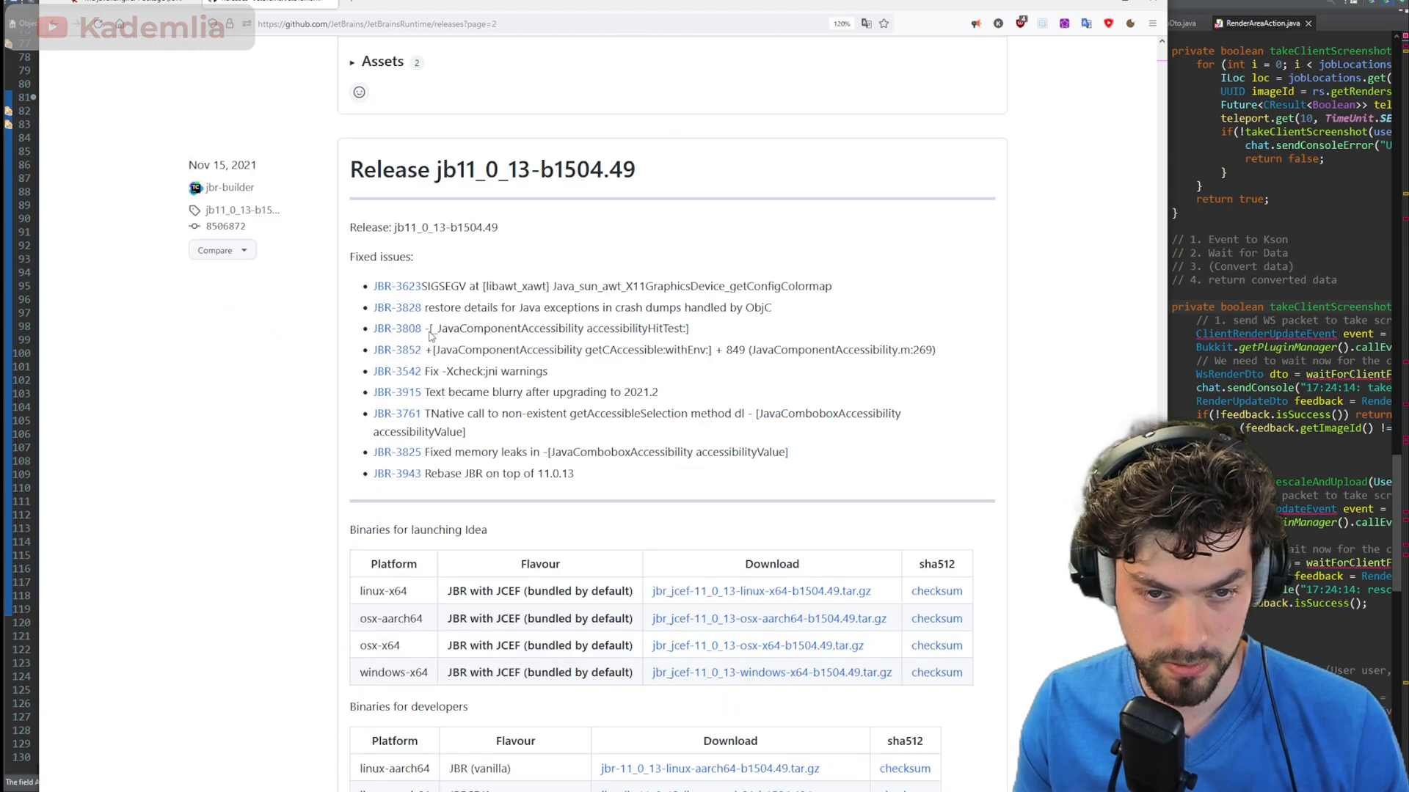
pyautogui.scroll(-3)
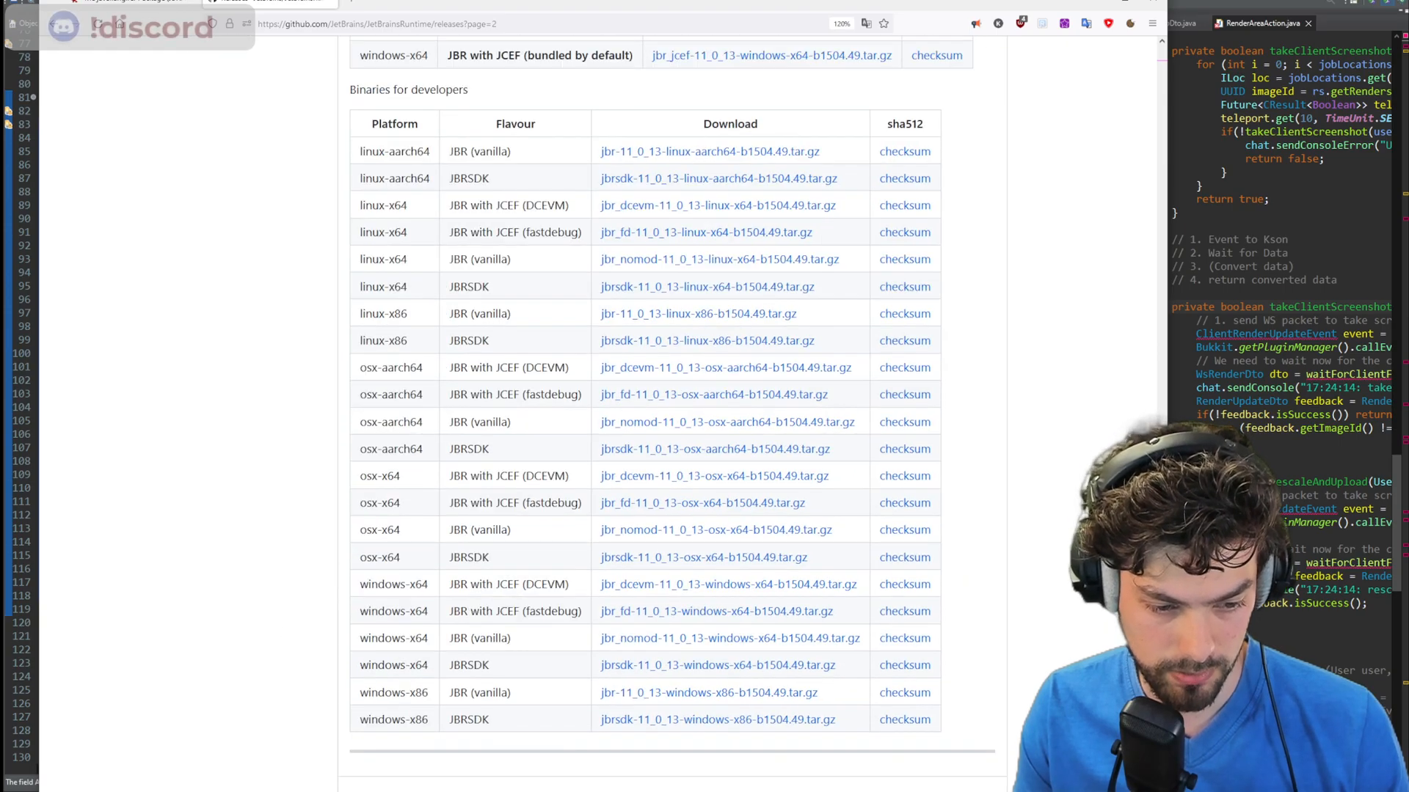
pyautogui.scroll(-3)
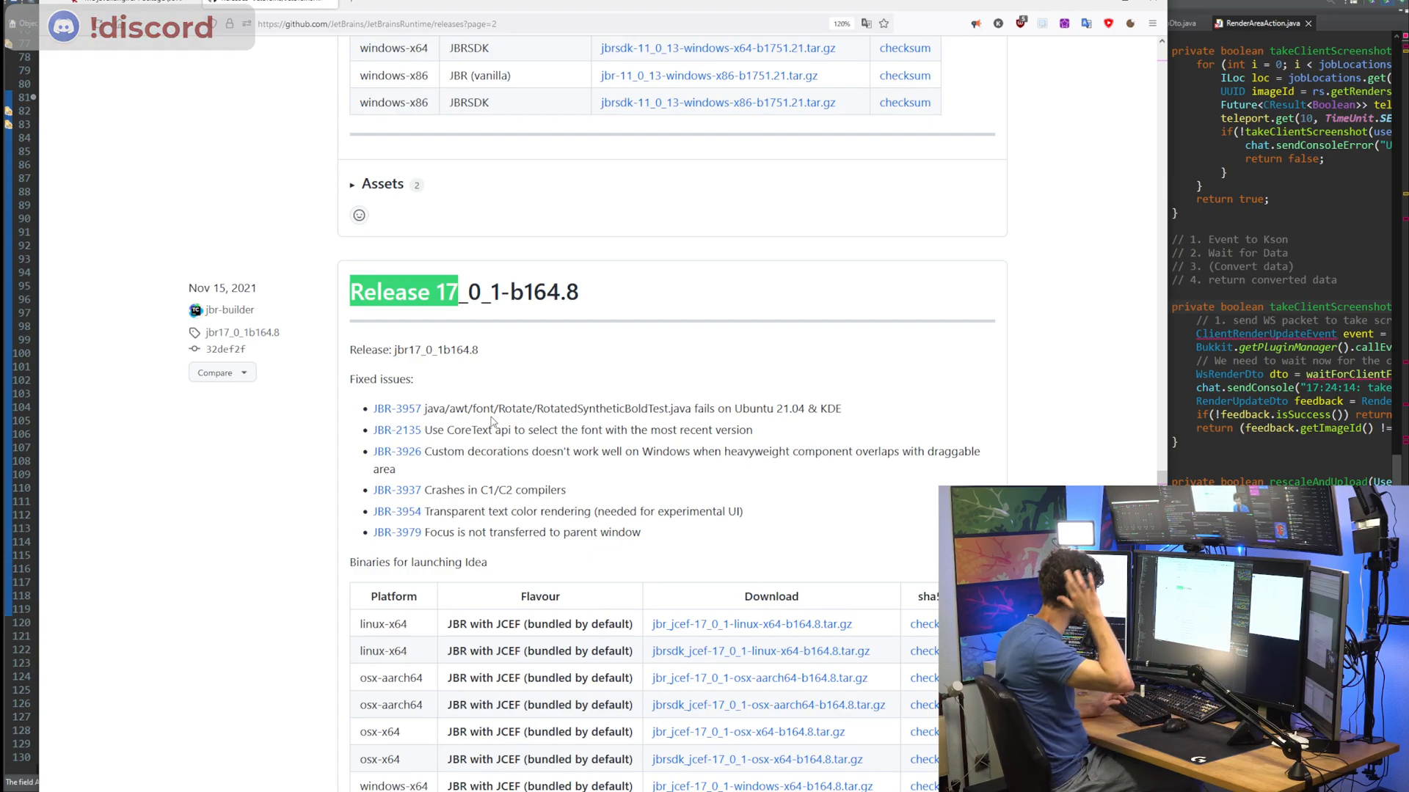
pyautogui.scroll(-3)
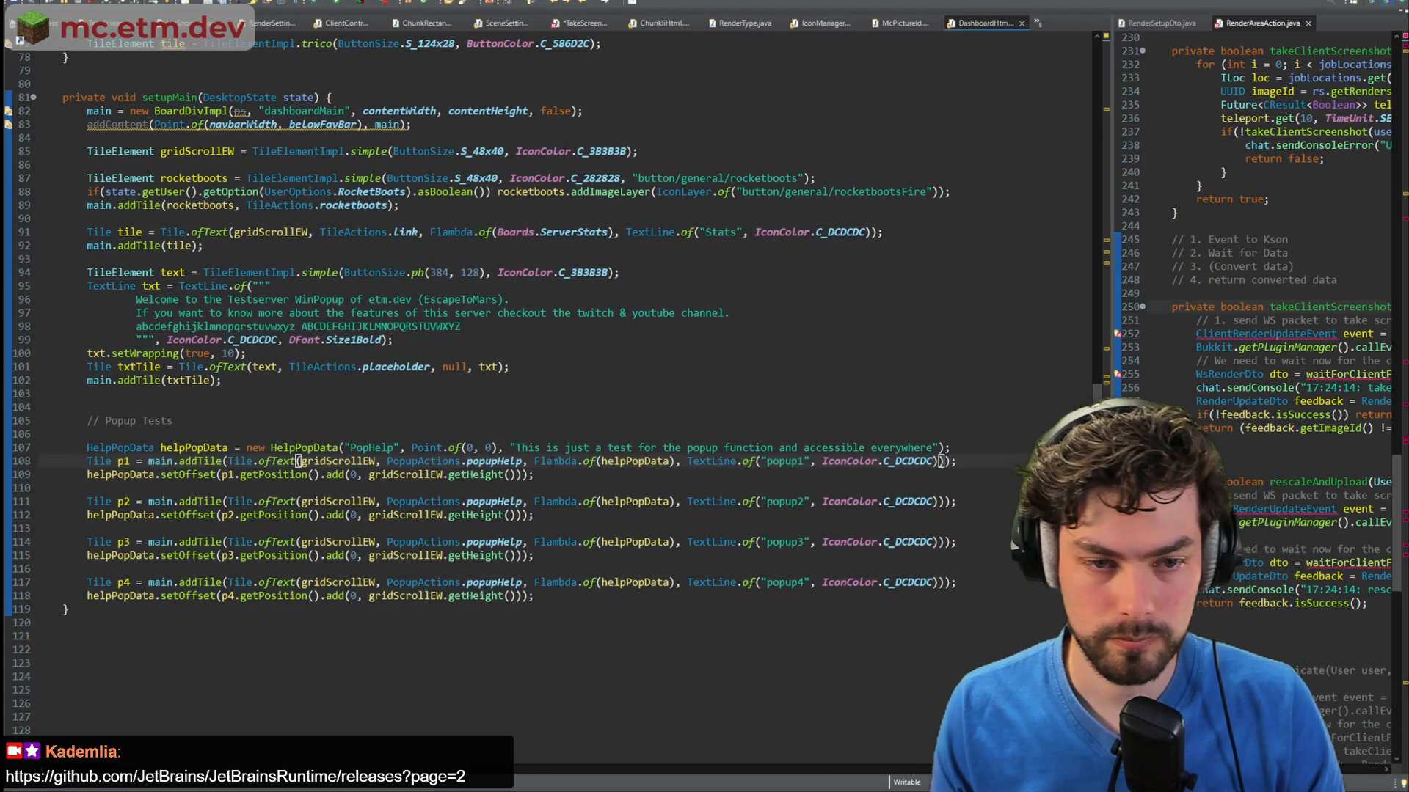
pyautogui.click(736, 22)
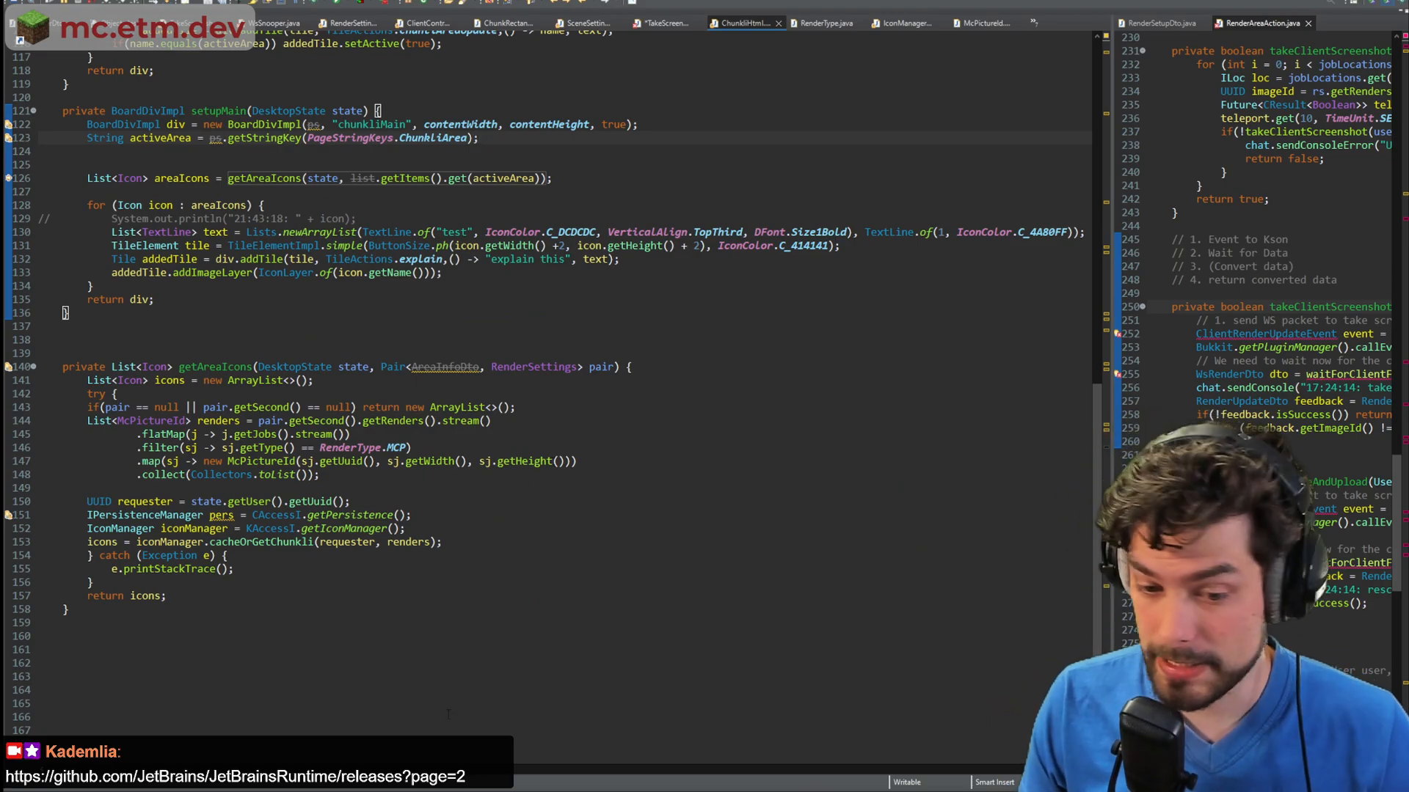
pyautogui.click(979, 22)
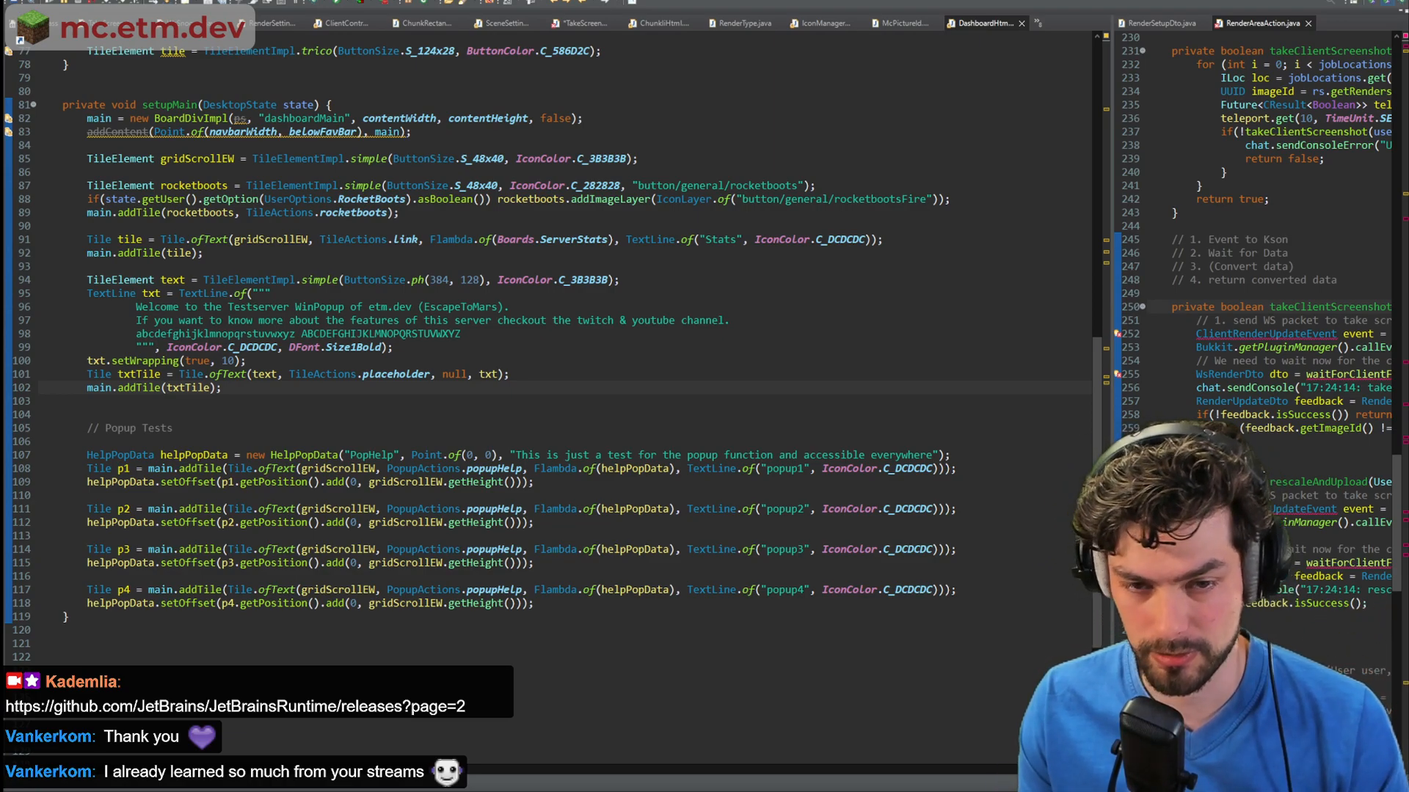
pyautogui.click(534, 411)
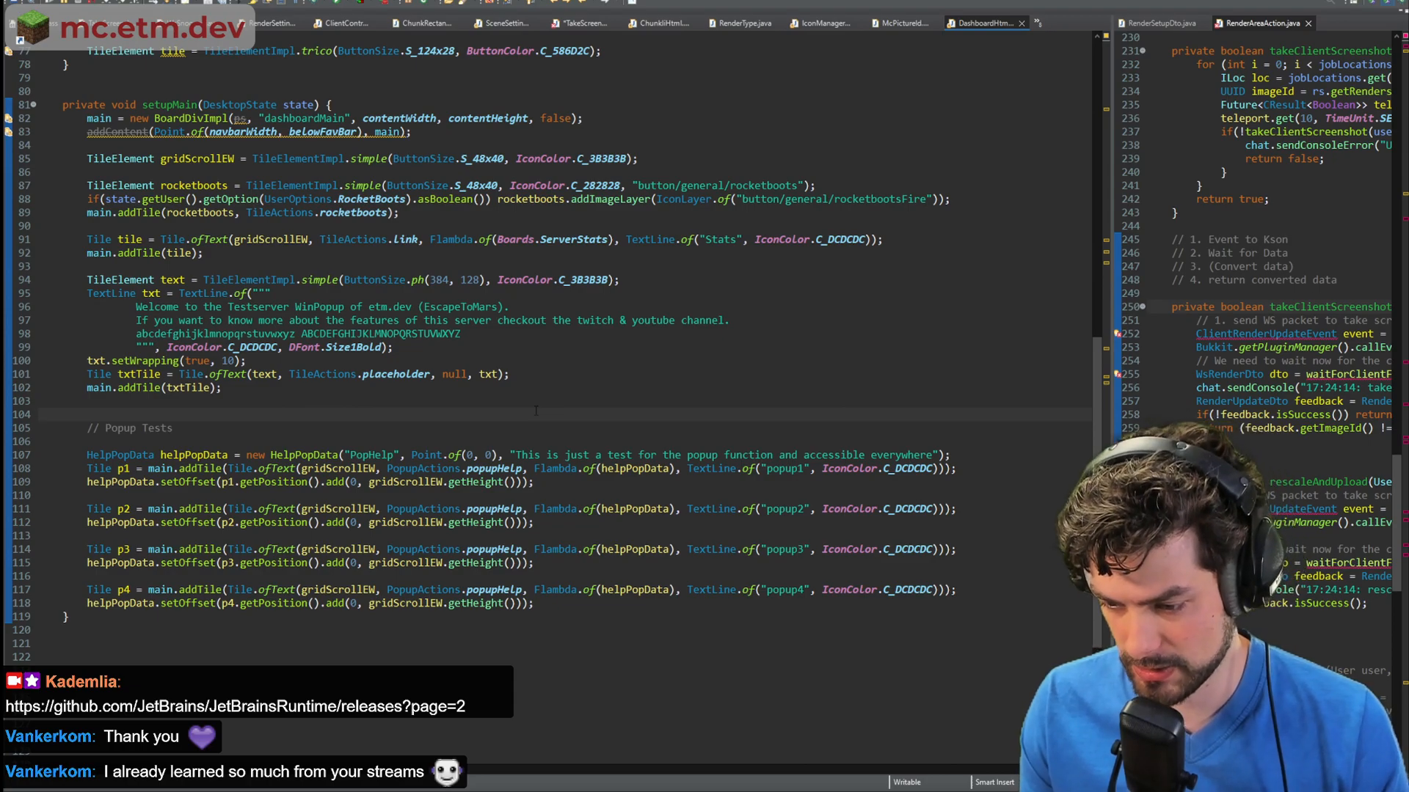